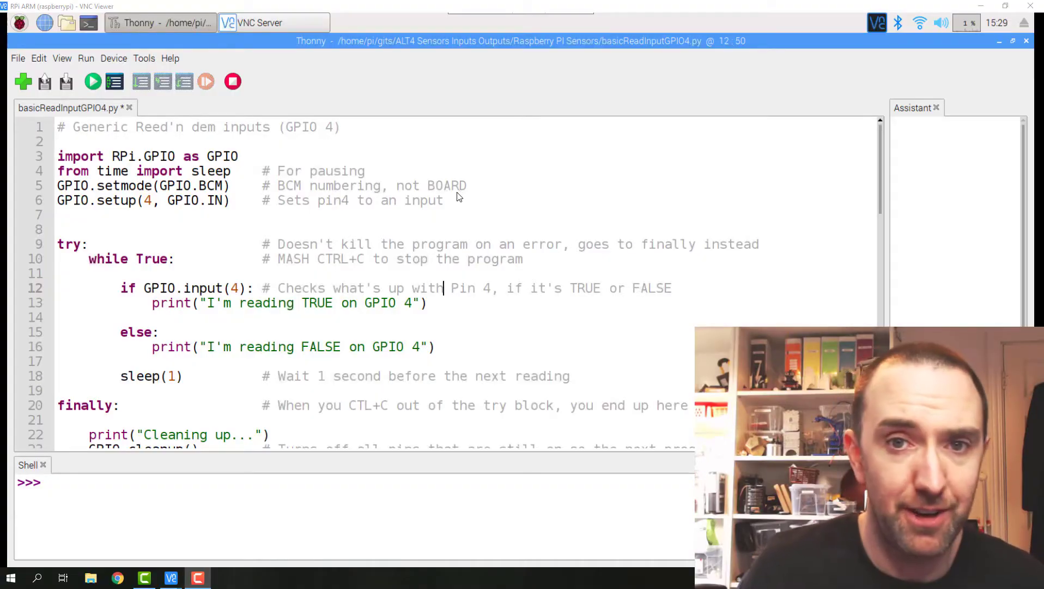
{"action": "mouse_move", "coordinate": [254, 171]}
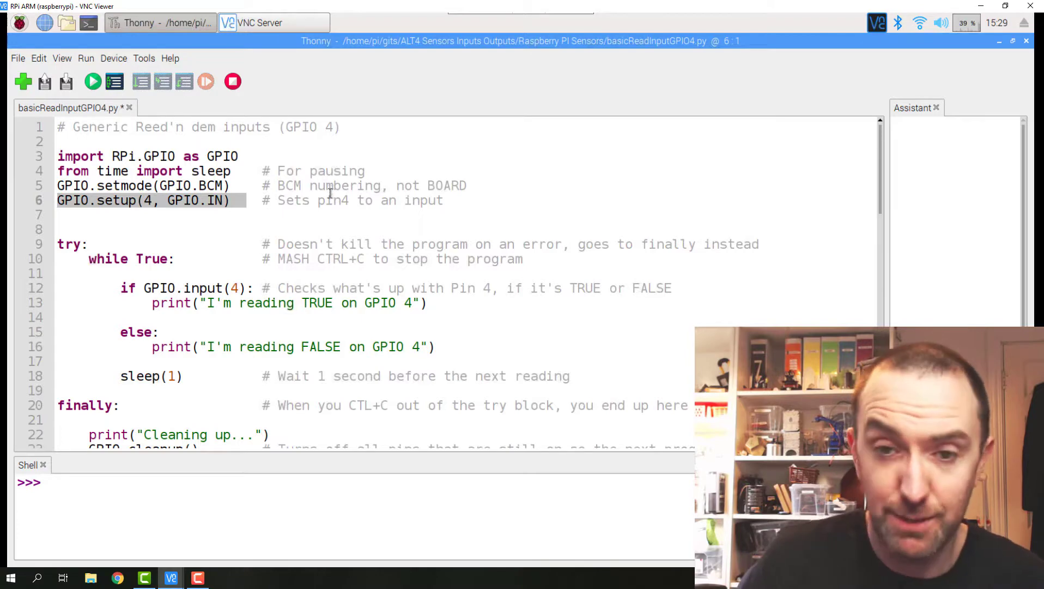
- Review the else branch and sleep(1) call, then run the GPIO 4 reading script
{"action": "scroll", "scroll_direction": "down", "scroll_amount": 3}
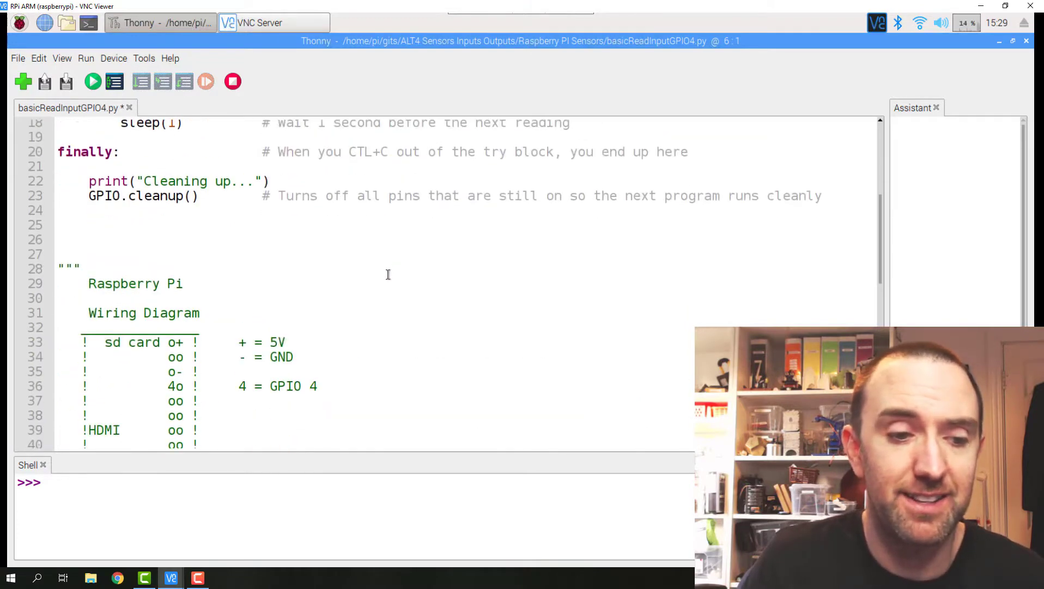
{"action": "scroll", "scroll_direction": "down", "scroll_amount": 3}
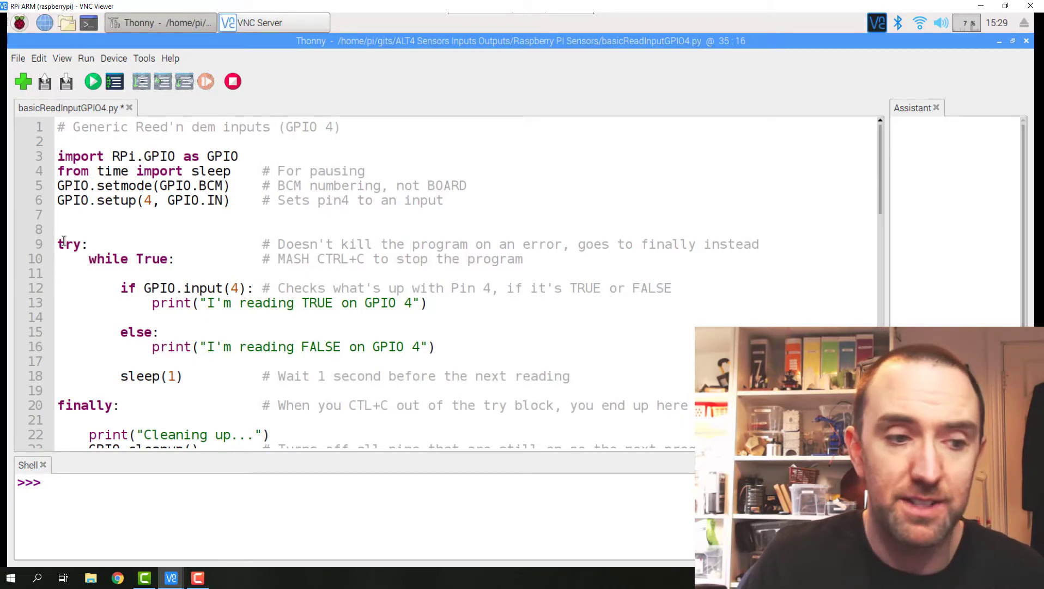
{"action": "scroll", "scroll_direction": "down", "scroll_amount": 3}
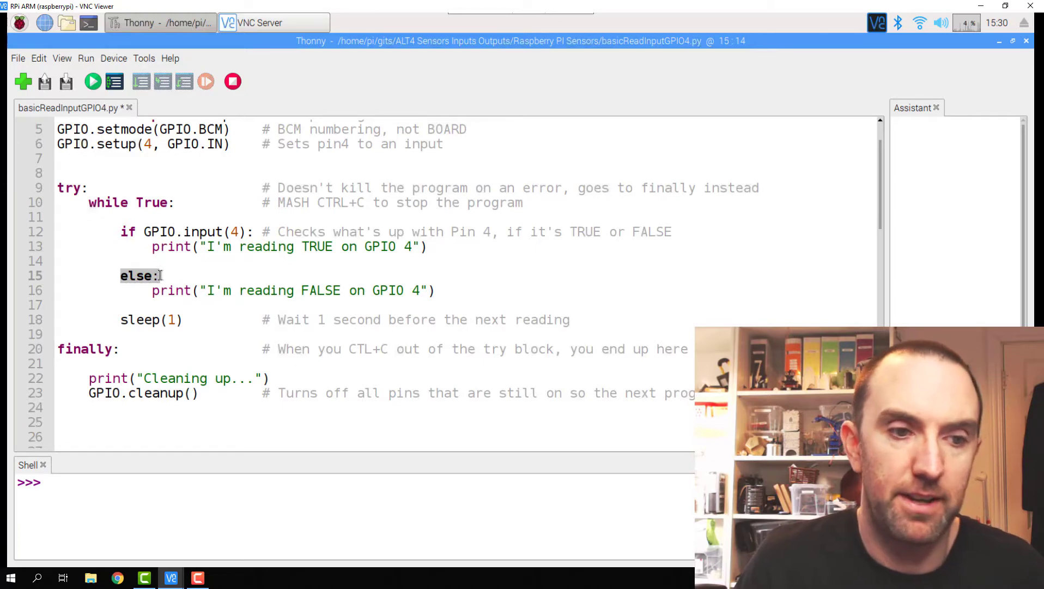
{"action": "left_click", "coordinate": [144, 232]}
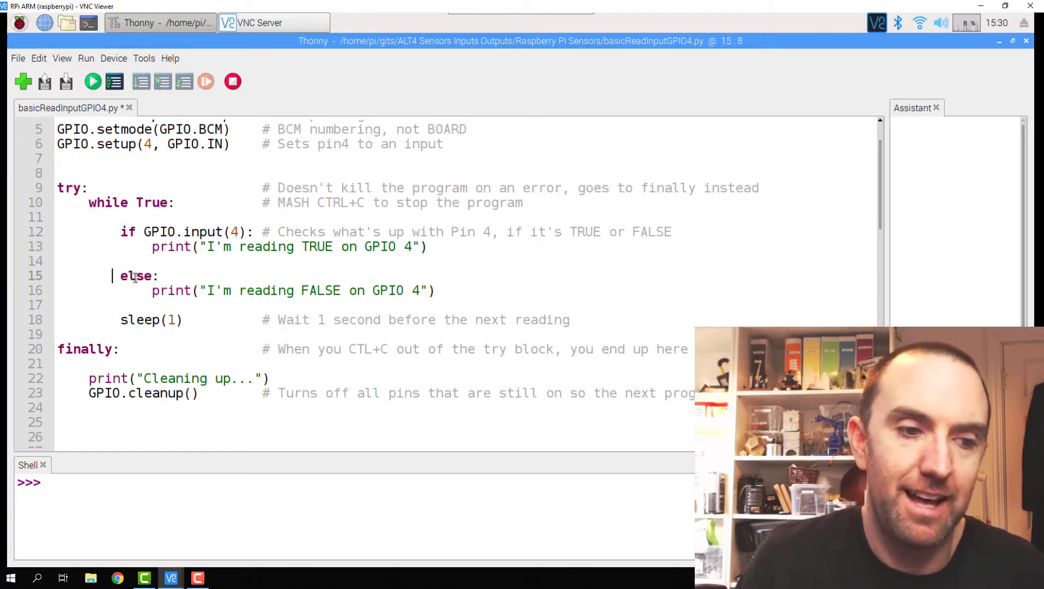
{"action": "left_click_drag", "start_coordinate": [152, 291], "coordinate": [433, 290]}
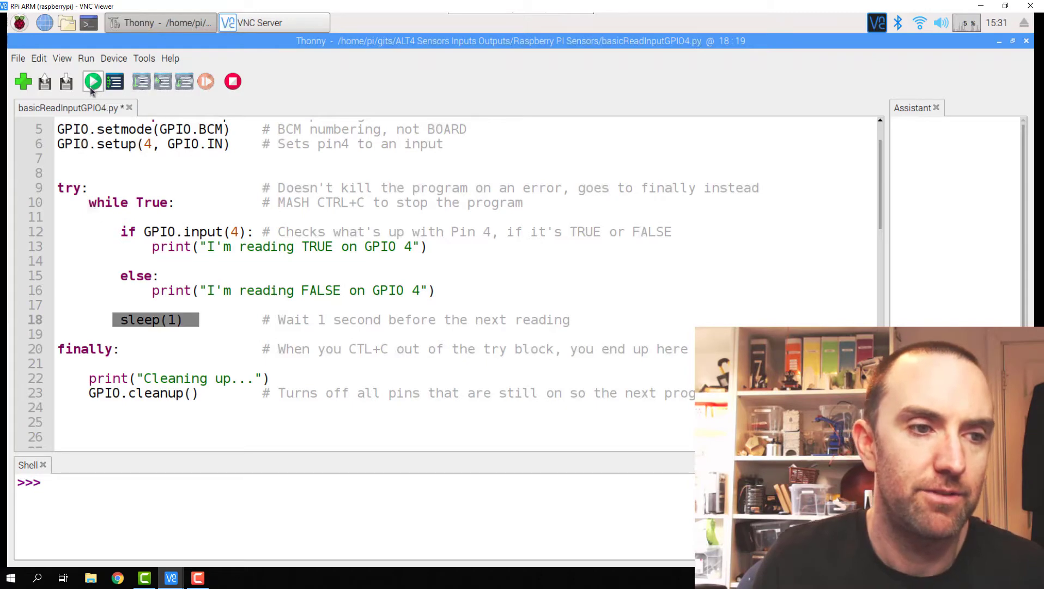
{"action": "left_click", "coordinate": [92, 81]}
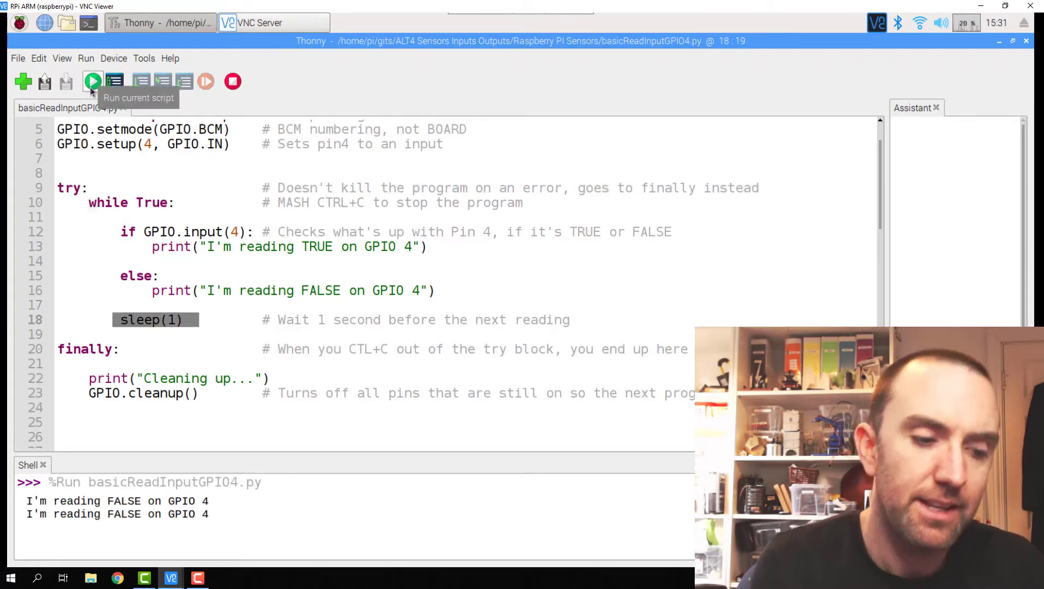